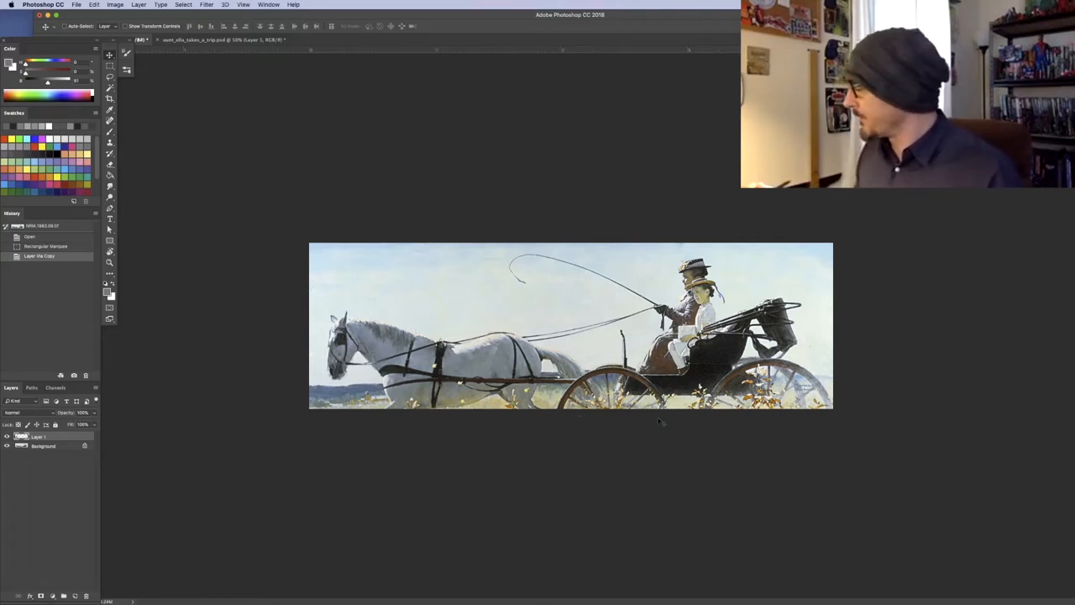
{"action": "mouse_move", "coordinate": [585, 412]}
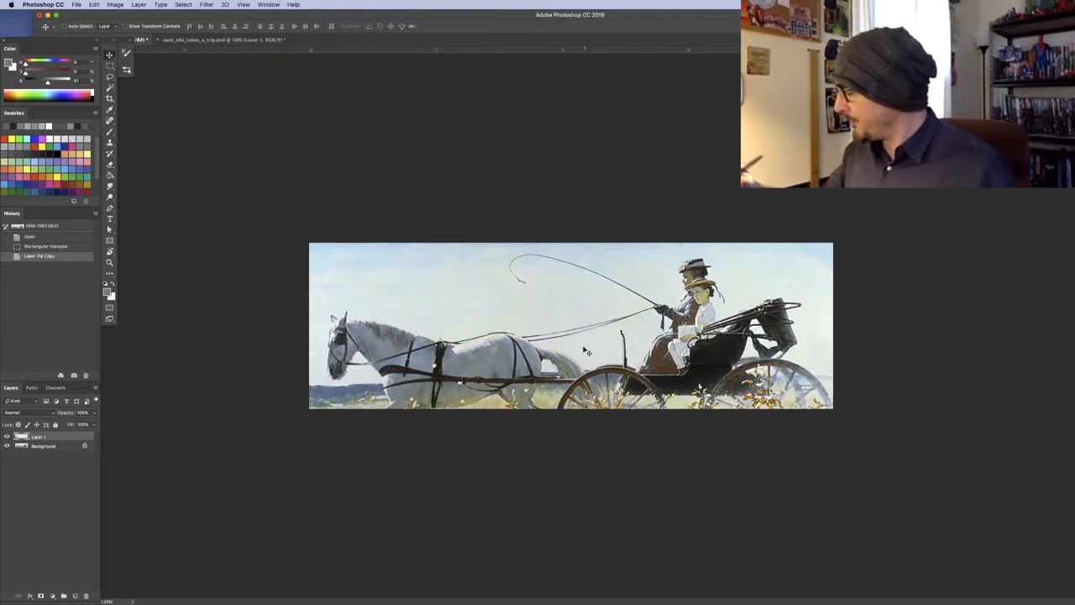
{"action": "mouse_move", "coordinate": [860, 485]}
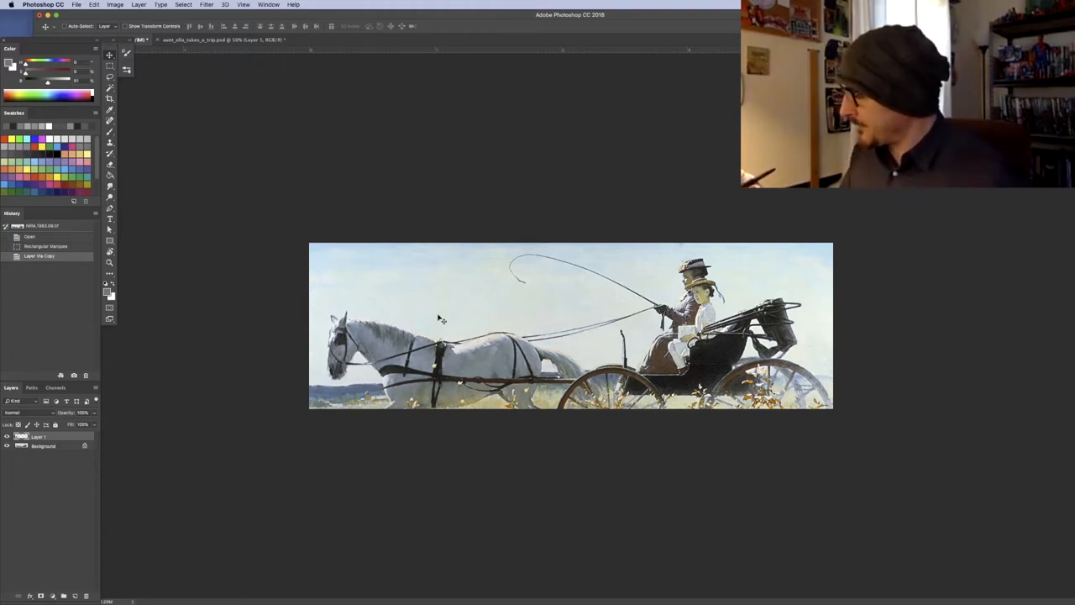
{"action": "mouse_move", "coordinate": [511, 413]}
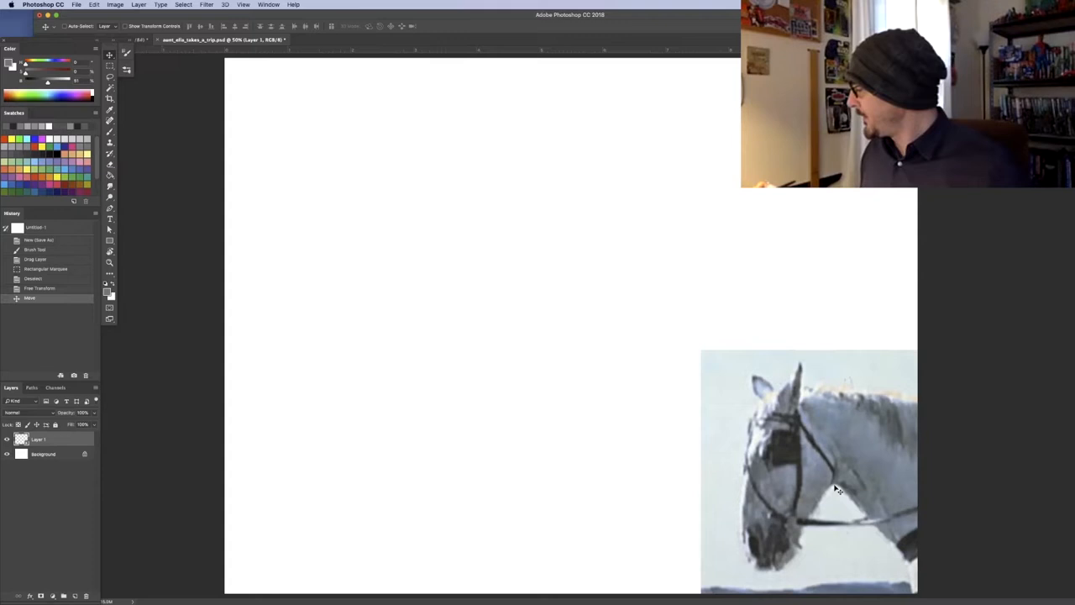
{"action": "mouse_move", "coordinate": [832, 538]}
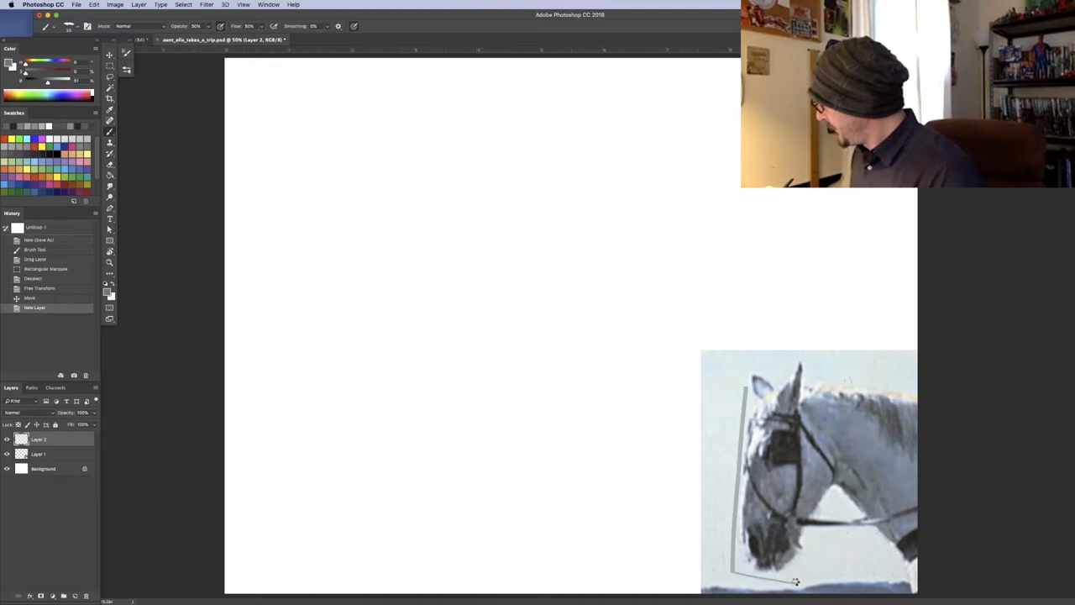
{"action": "left_click_drag", "start_coordinate": [793, 581], "coordinate": [739, 373]}
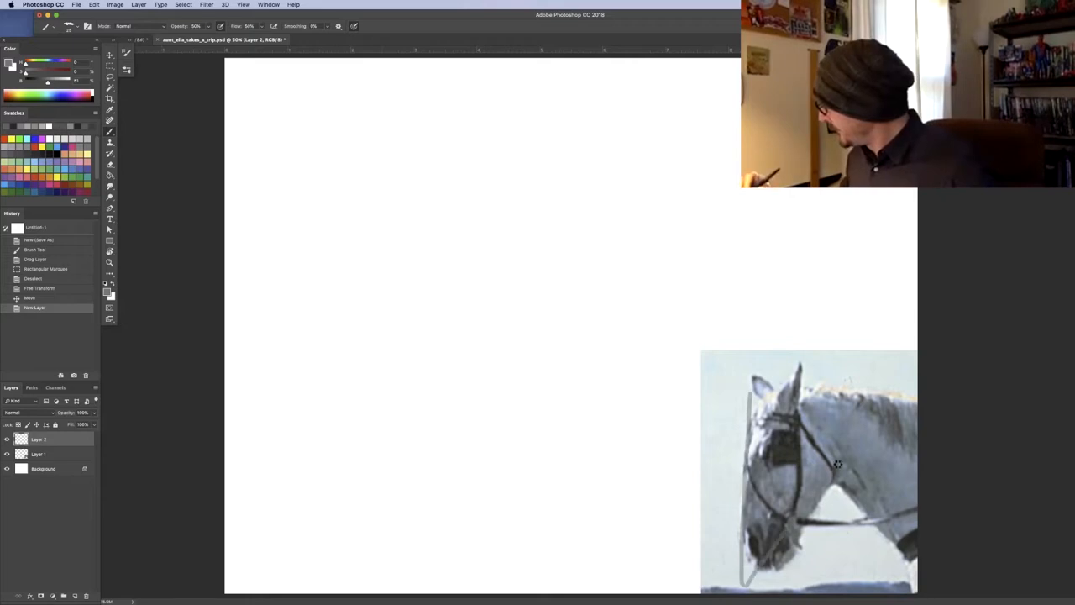
{"action": "left_click_drag", "start_coordinate": [838, 464], "coordinate": [742, 390]}
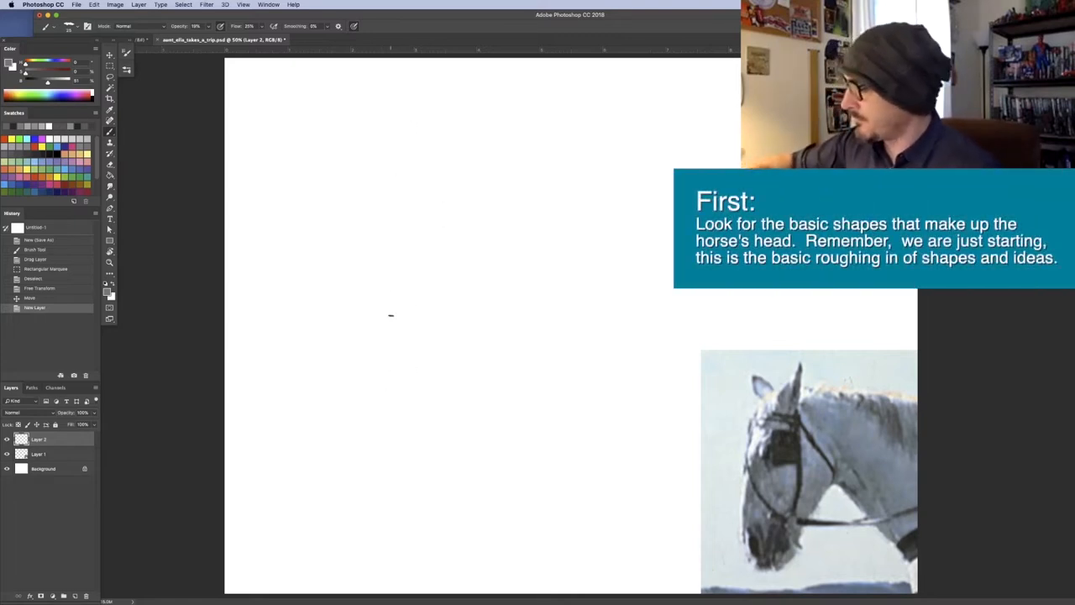
Draw two long light strokes outlining the triangular wedge of the horse's head
{"action": "left_click_drag", "start_coordinate": [396, 189], "coordinate": [377, 417]}
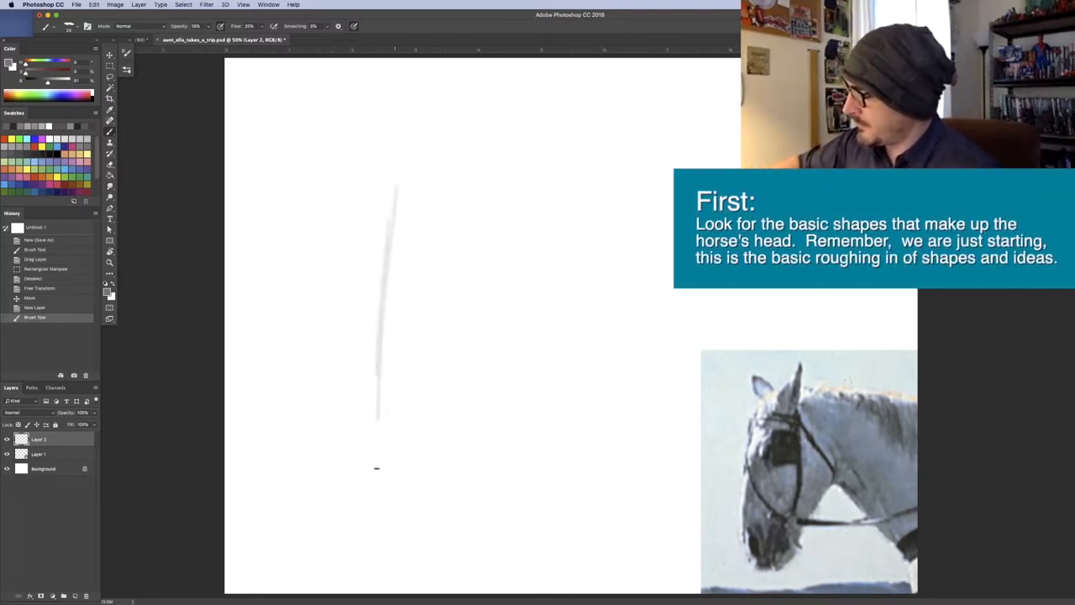
{"action": "left_click_drag", "start_coordinate": [377, 412], "coordinate": [373, 495]}
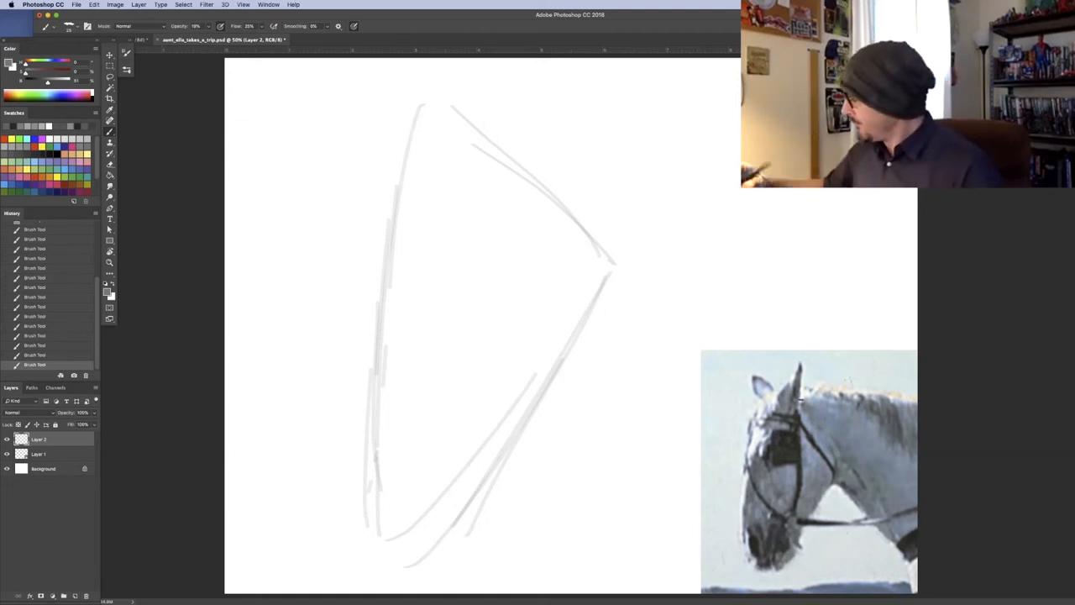
{"action": "mouse_move", "coordinate": [884, 548]}
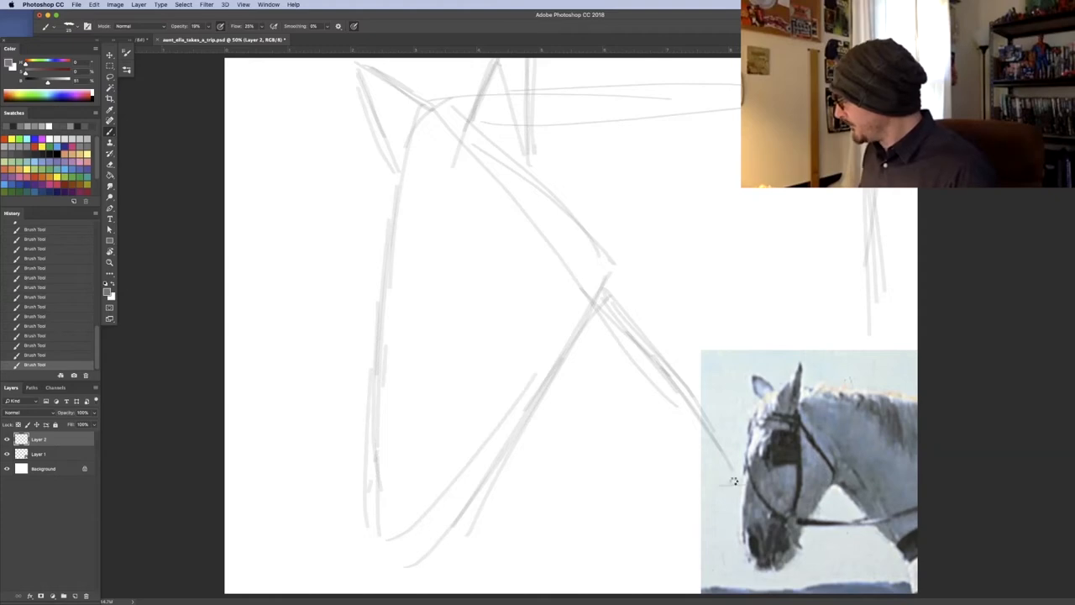
{"action": "mouse_move", "coordinate": [843, 494]}
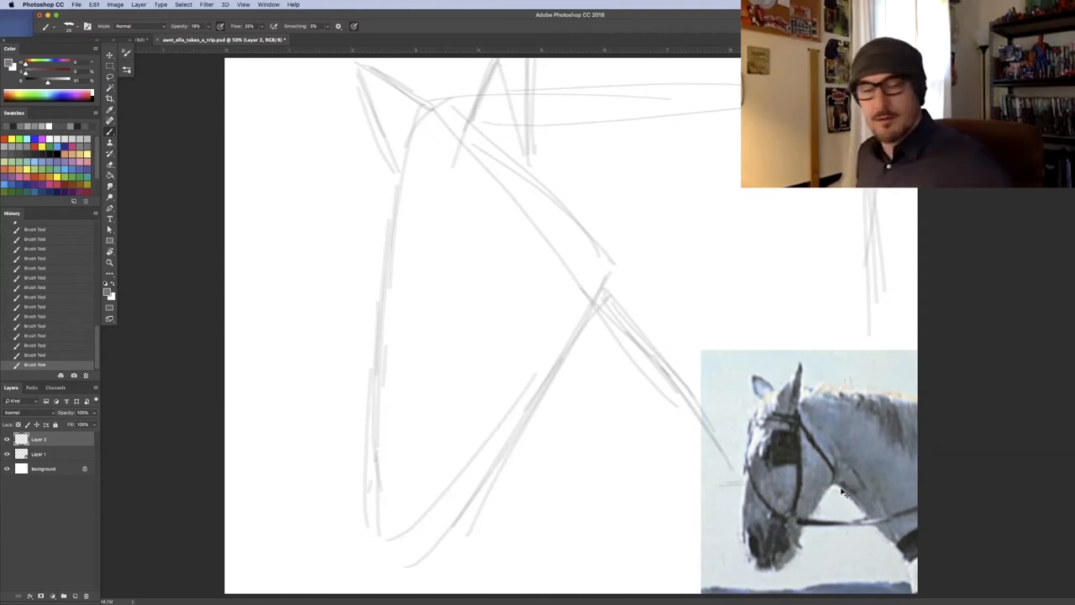
Sketch the square eye block, the browband above it and a small oval nostril
{"action": "left_click_drag", "start_coordinate": [440, 323], "coordinate": [613, 313]}
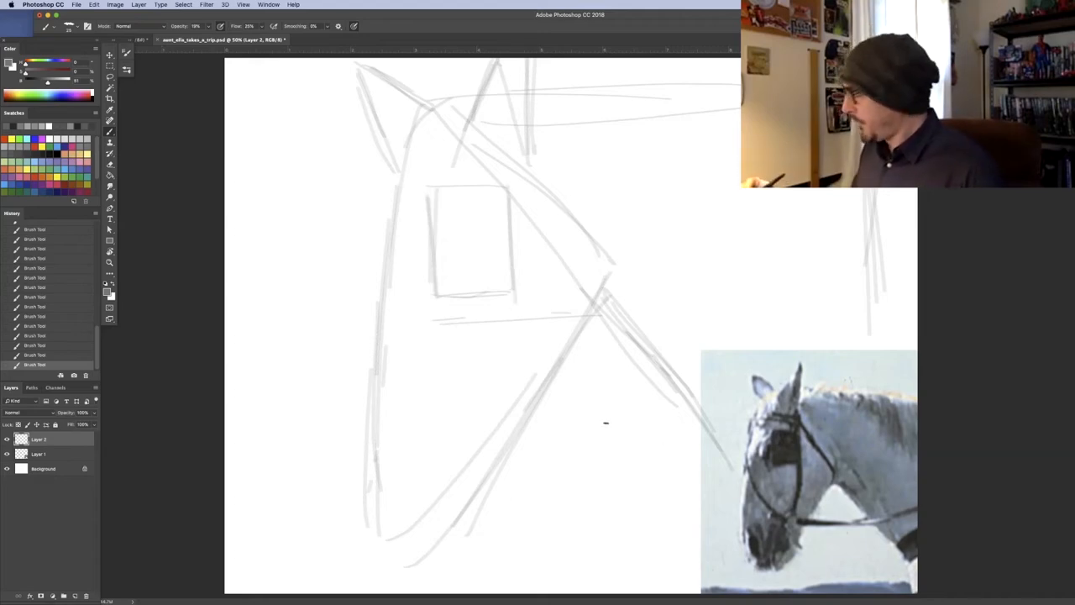
{"action": "left_click_drag", "start_coordinate": [423, 215], "coordinate": [420, 289]}
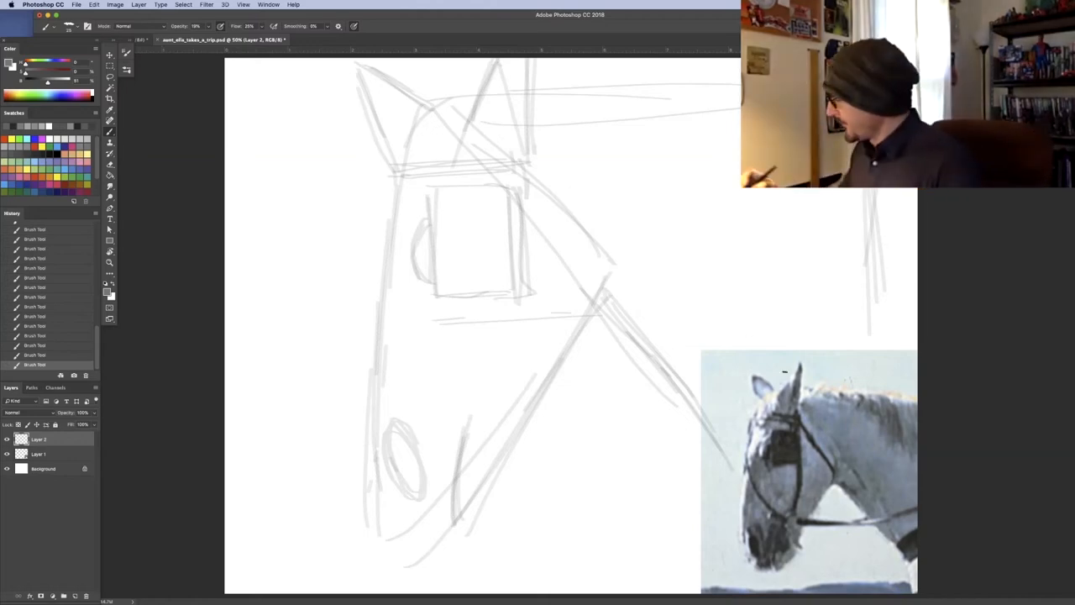
Draw the cheek strap from browband to jaw and the noseband across the lower face
{"action": "left_click_drag", "start_coordinate": [521, 154], "coordinate": [605, 269]}
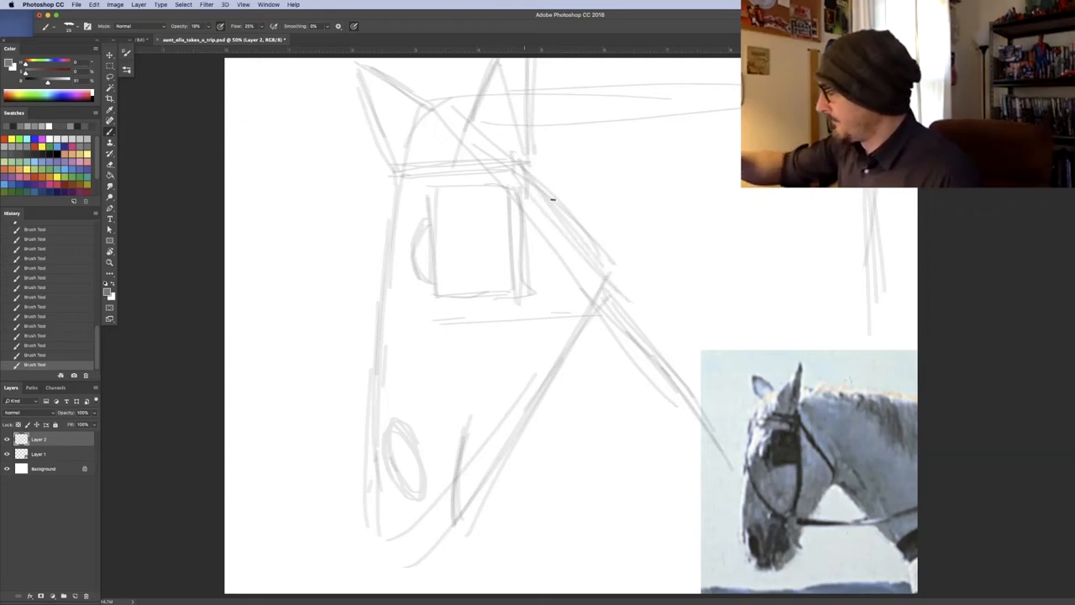
{"action": "left_click_drag", "start_coordinate": [521, 165], "coordinate": [638, 299]}
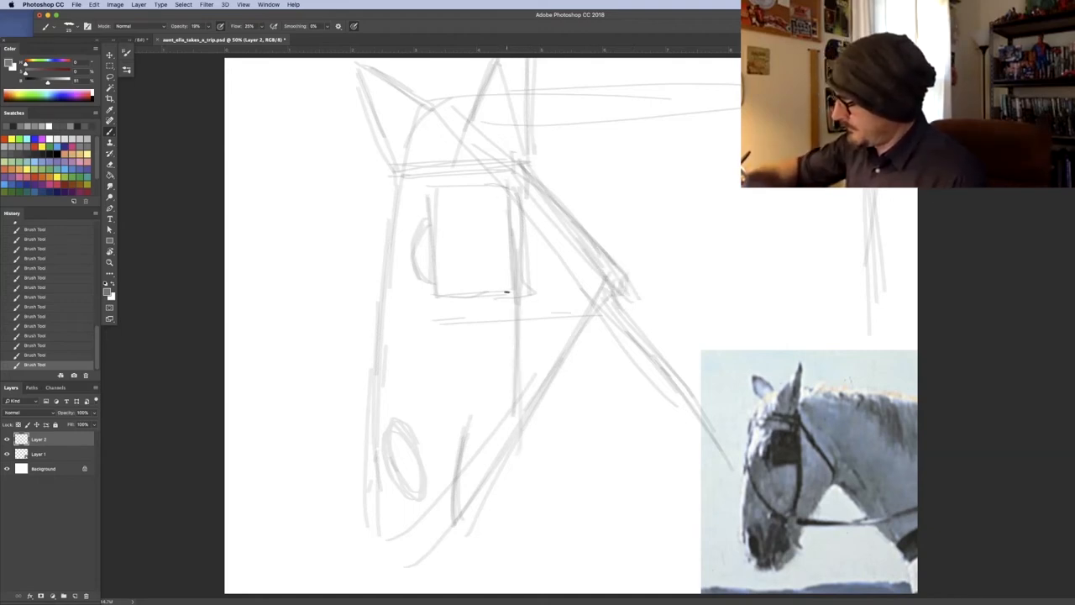
{"action": "left_click_drag", "start_coordinate": [504, 299], "coordinate": [517, 445]}
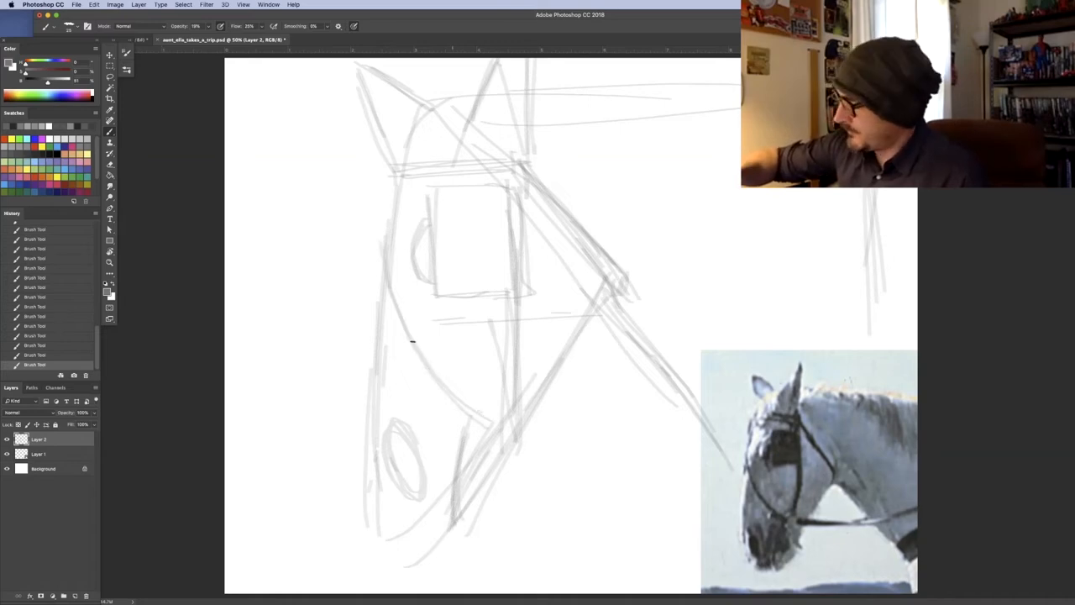
{"action": "left_click_drag", "start_coordinate": [411, 345], "coordinate": [462, 512]}
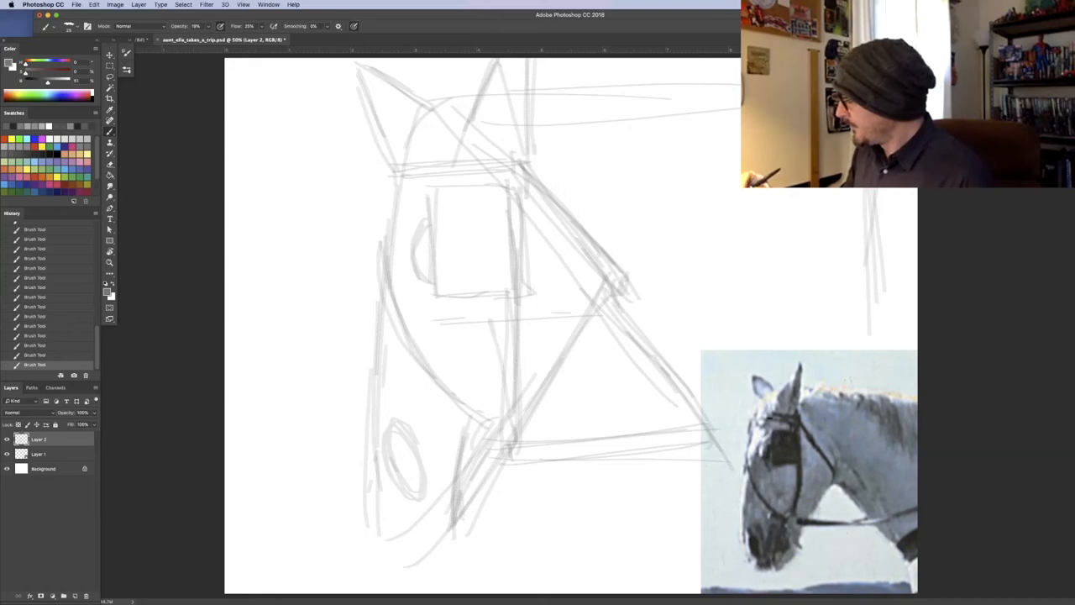
Reshape the muzzle around the nostril, strengthen the face outline and retrace the ear lines
{"action": "left_click_drag", "start_coordinate": [374, 188], "coordinate": [373, 311]}
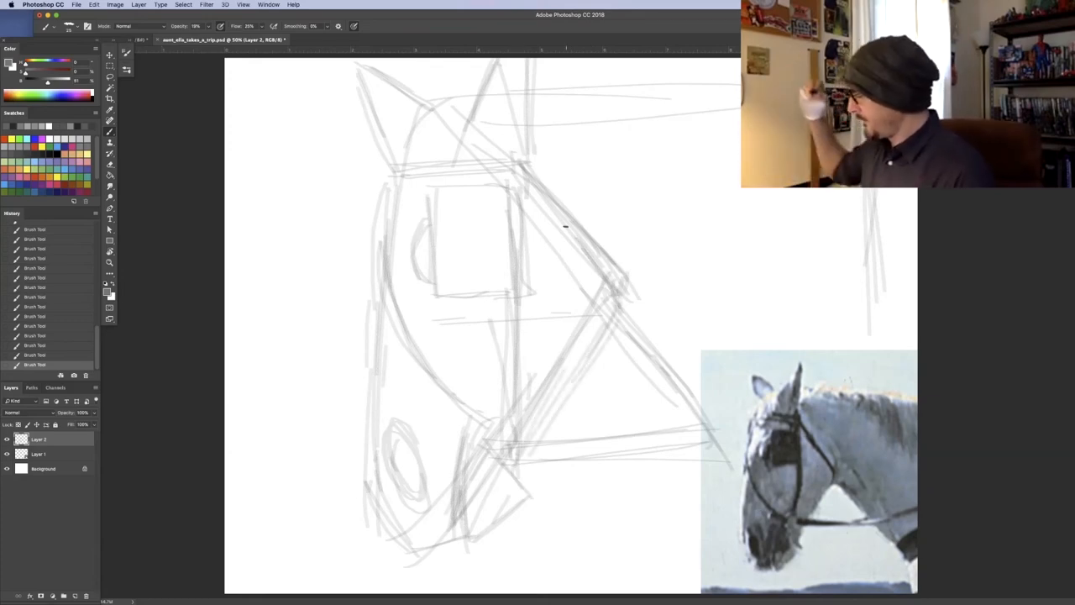
{"action": "left_click_drag", "start_coordinate": [563, 227], "coordinate": [496, 467]}
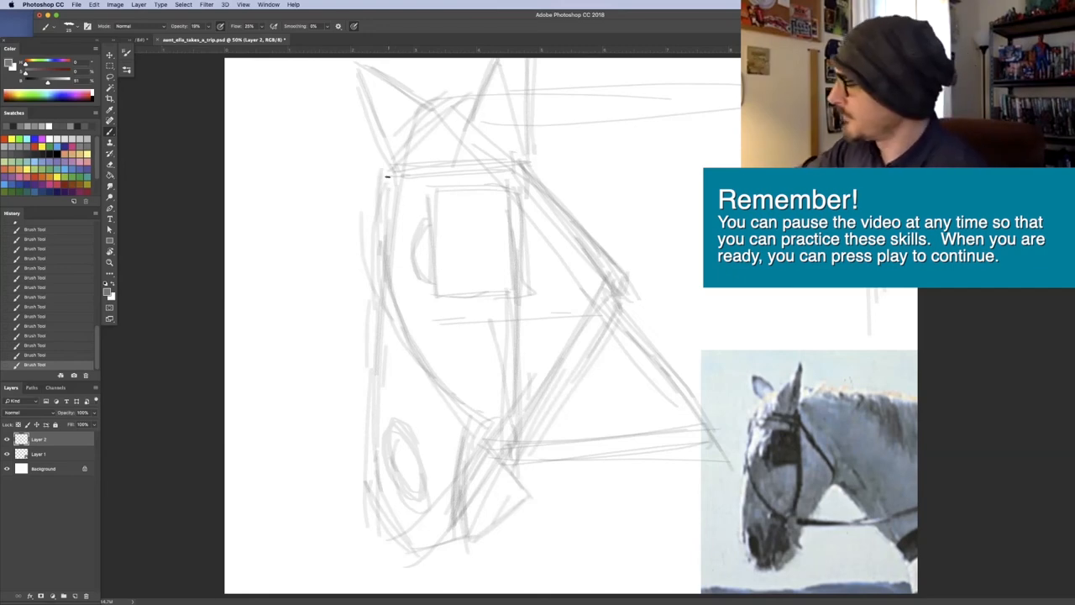
{"action": "left_click_drag", "start_coordinate": [387, 177], "coordinate": [457, 99]}
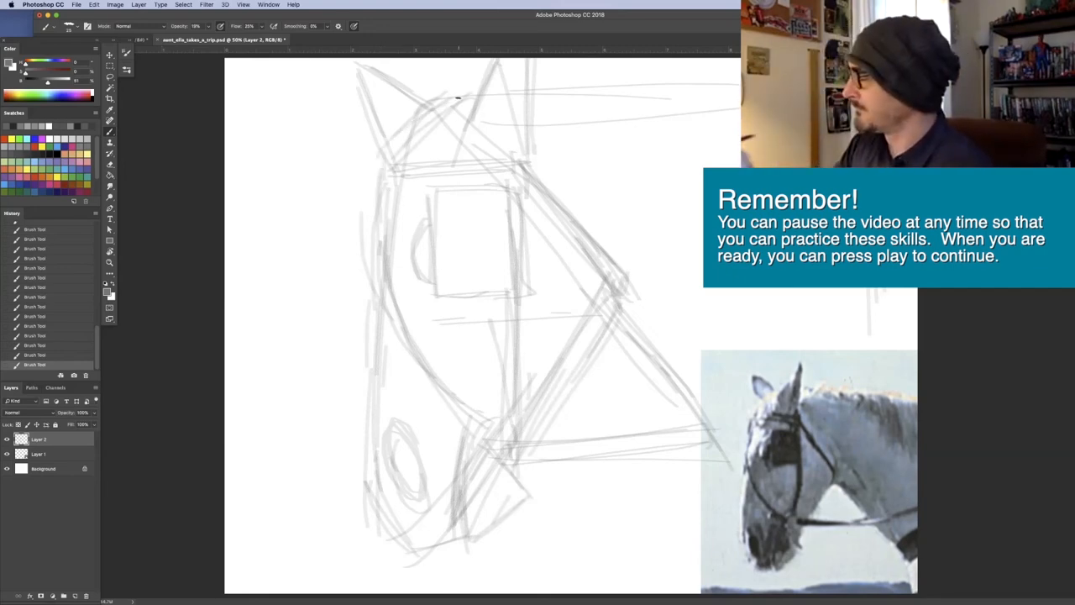